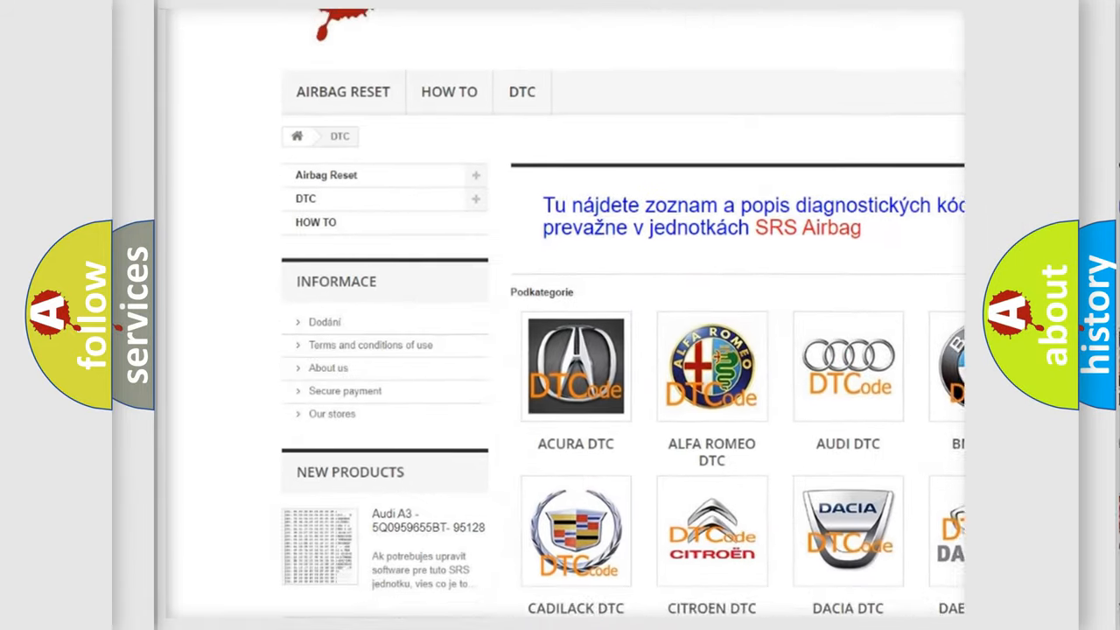
scroll(down, 3)
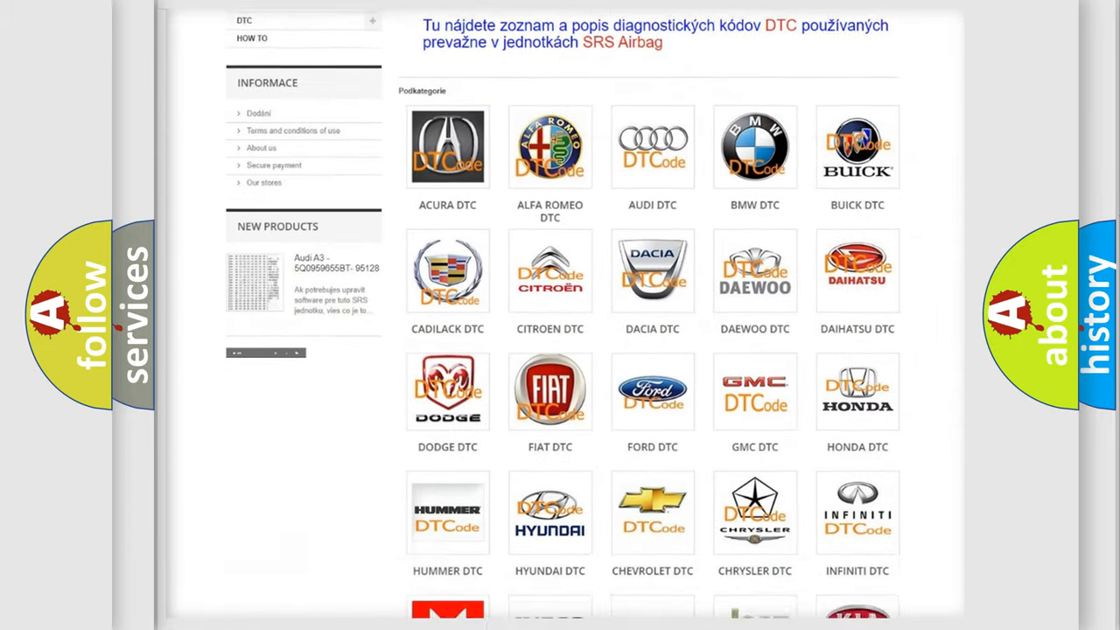
scroll(down, 3)
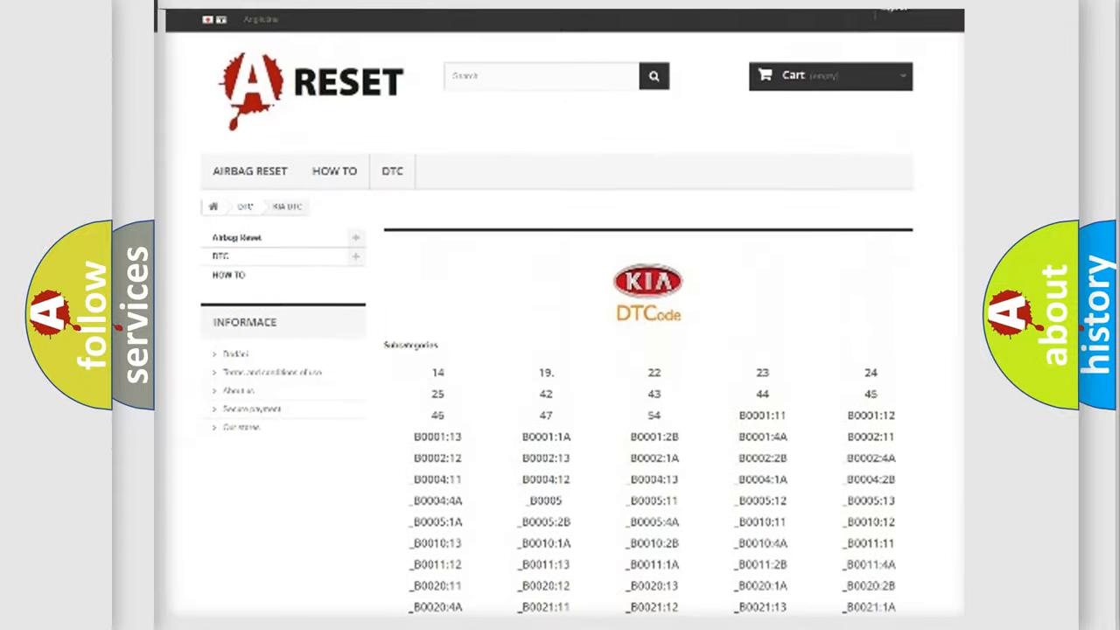
scroll(down, 3)
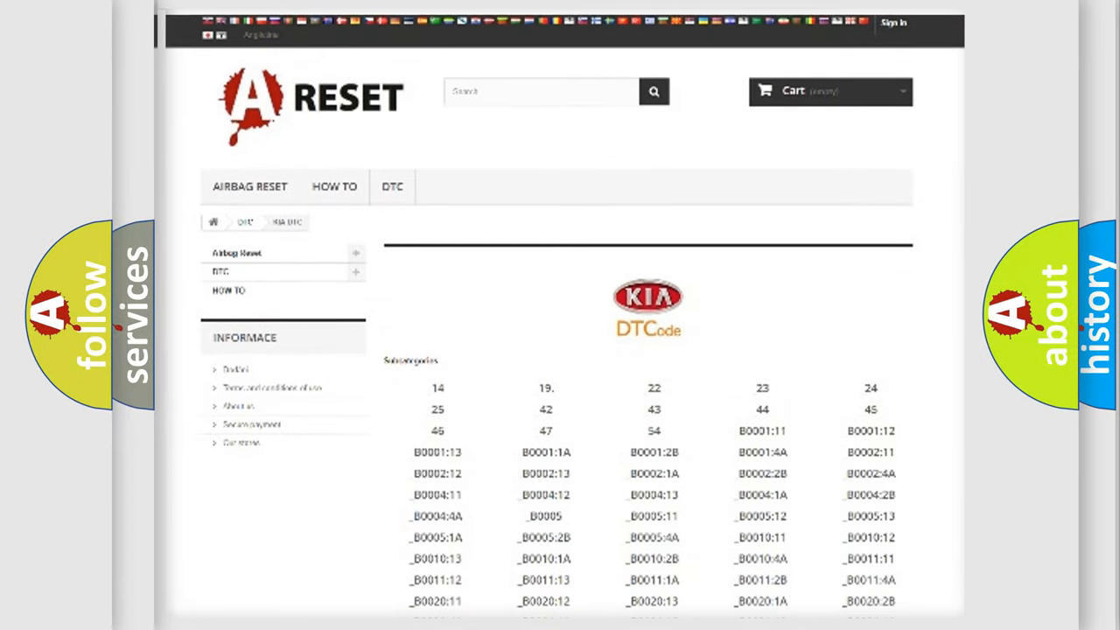